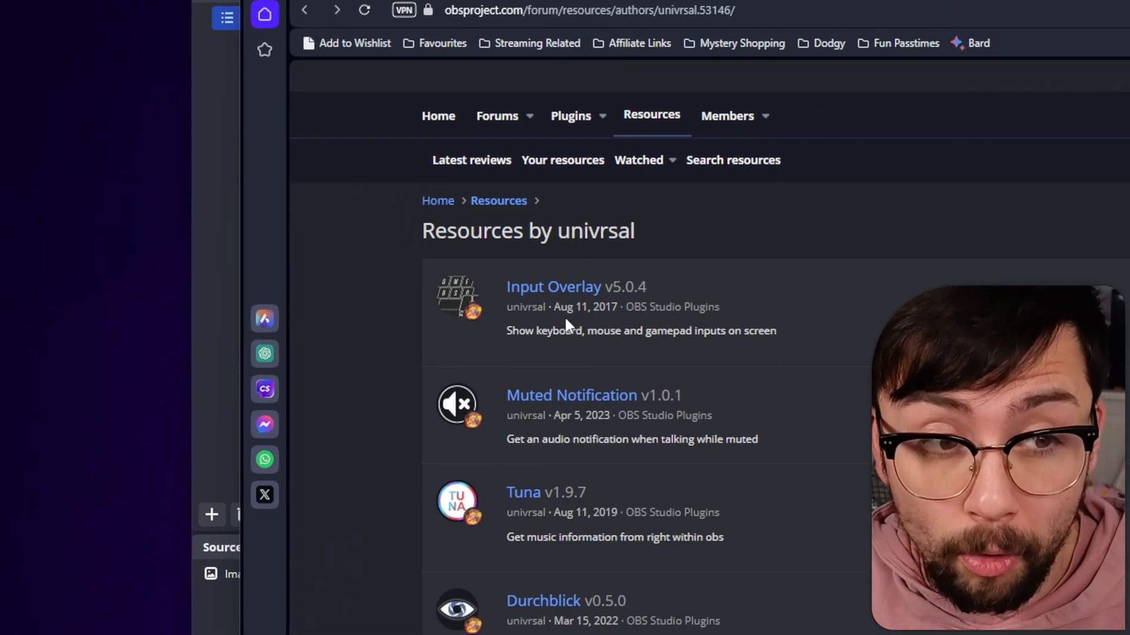
Add a new DOOM game source to the scene, keeping Create new
scroll("down", 3)
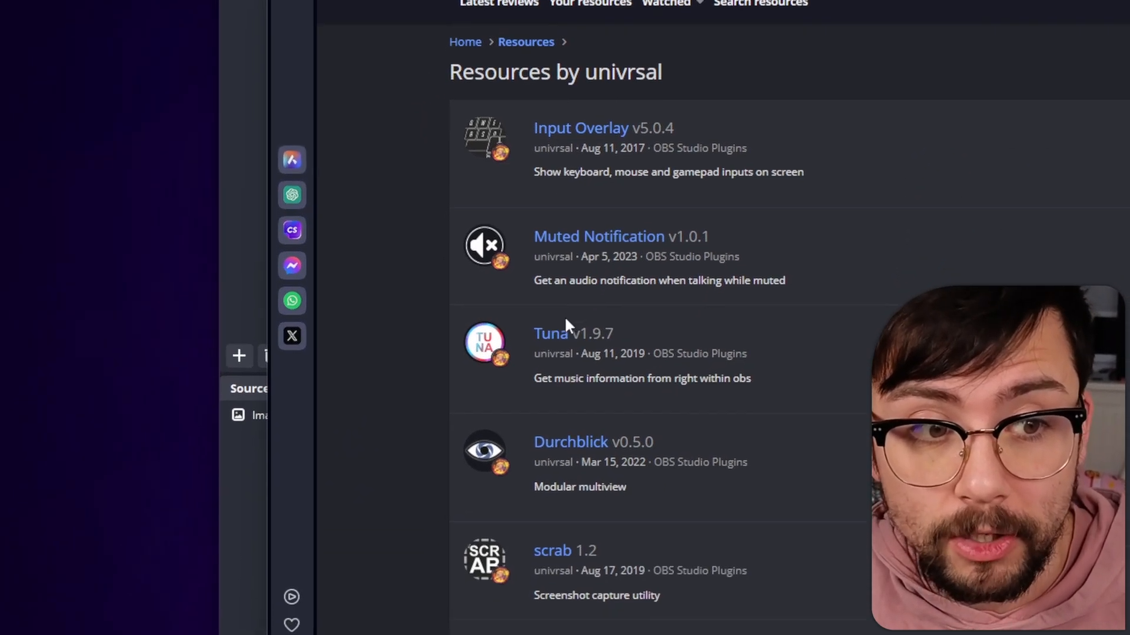
scroll("down", 3)
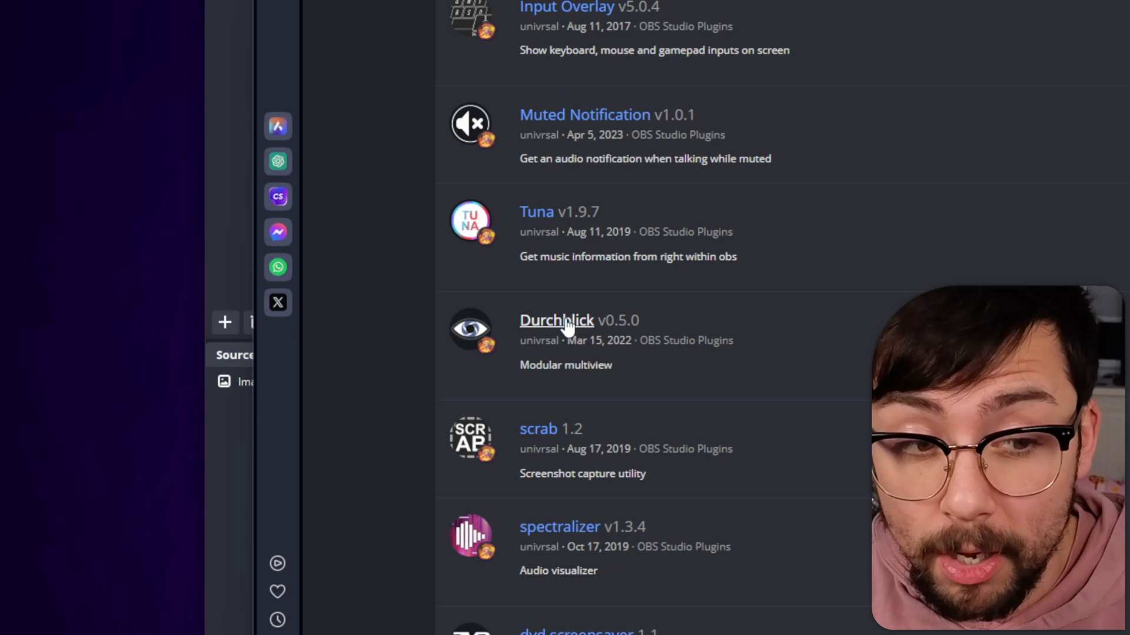
scroll("down", 3)
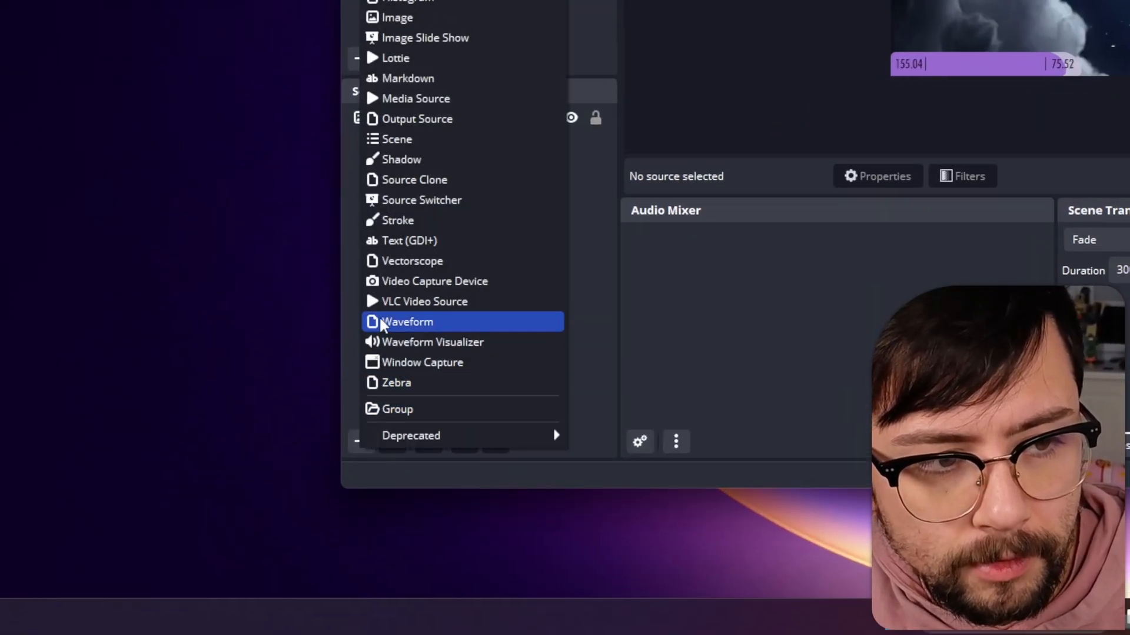
scroll("up", 3)
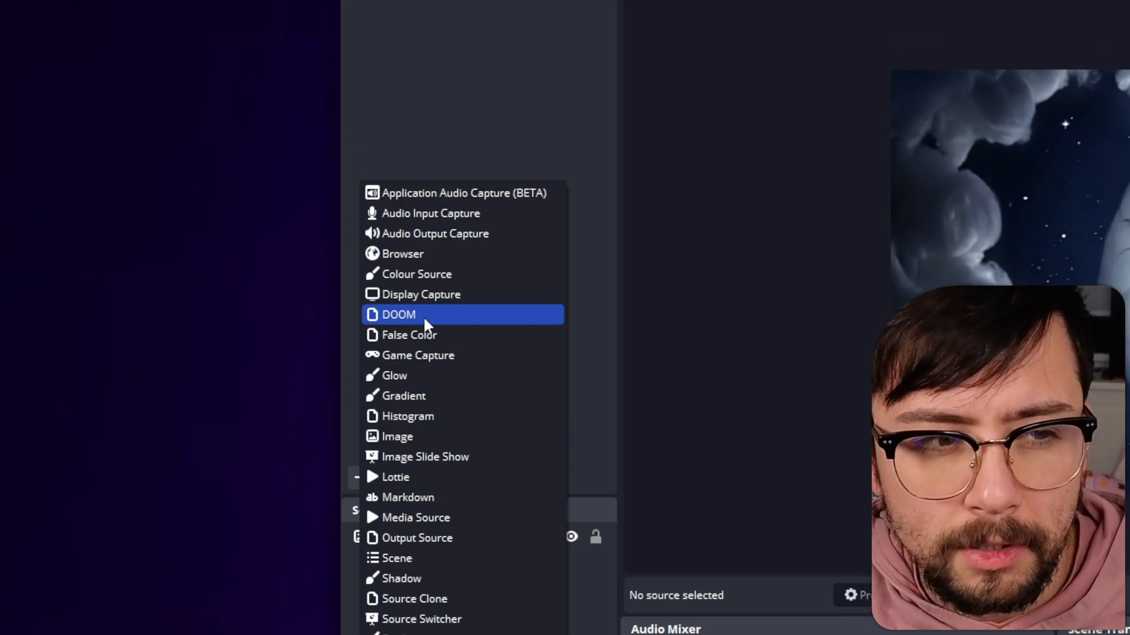
left_click(399, 314)
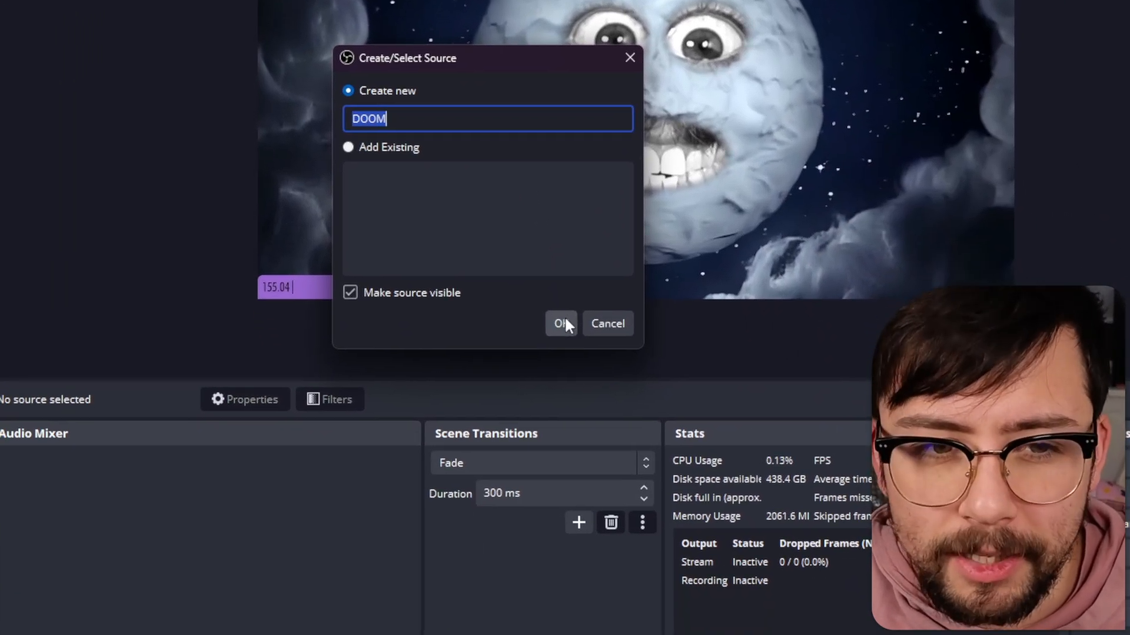
left_click(562, 323)
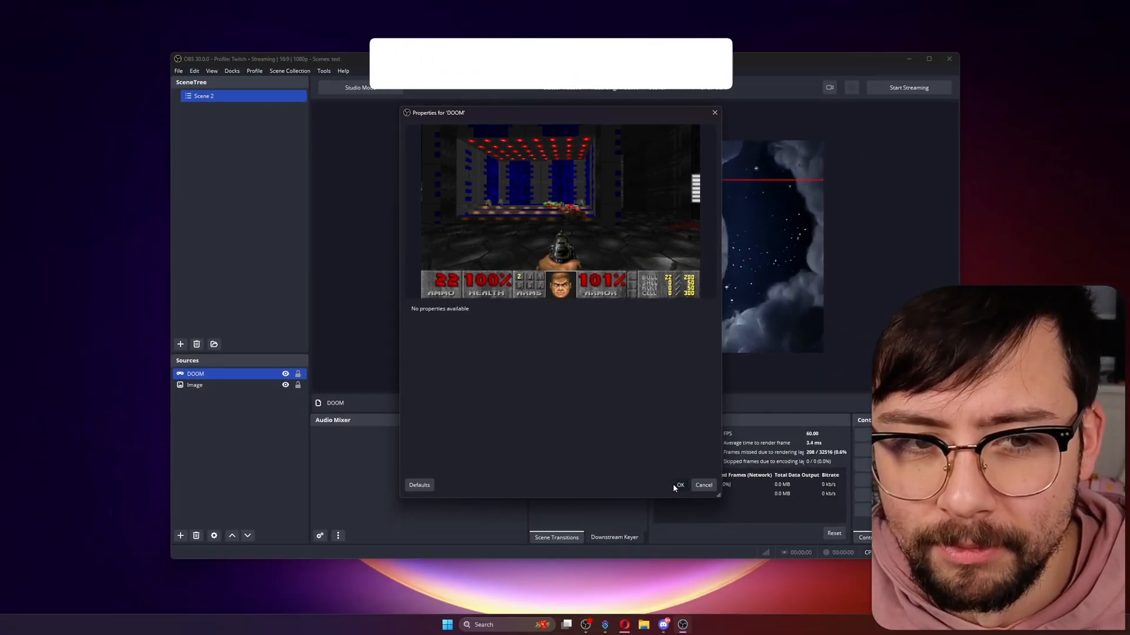
Accept the DOOM properties, play the game in its Interact window, then close it
left_click(679, 485)
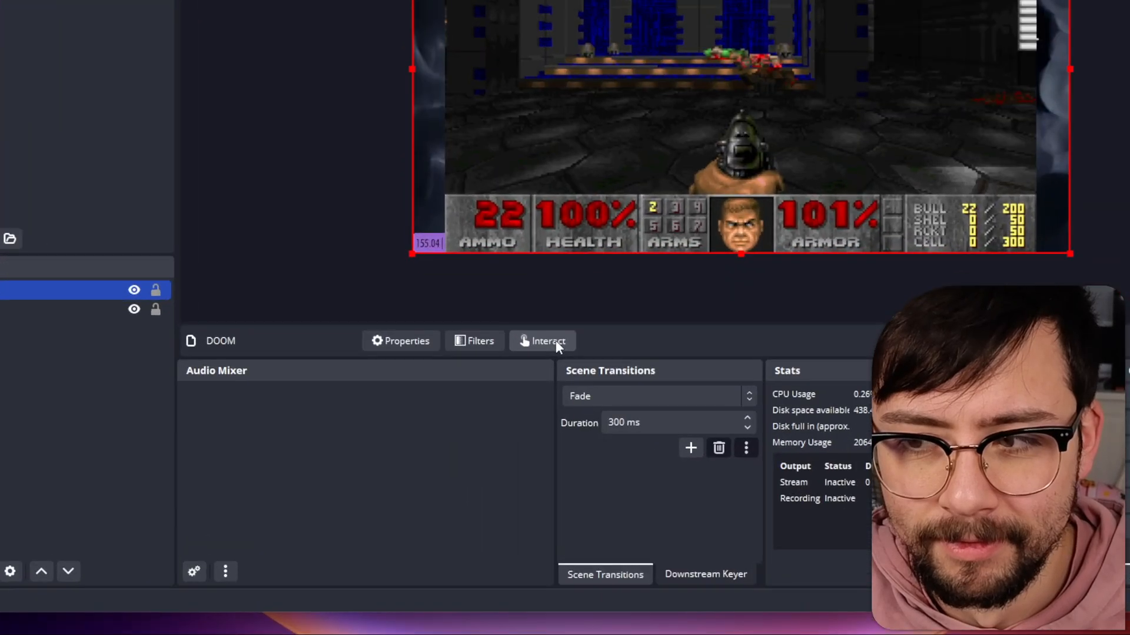
left_click(547, 342)
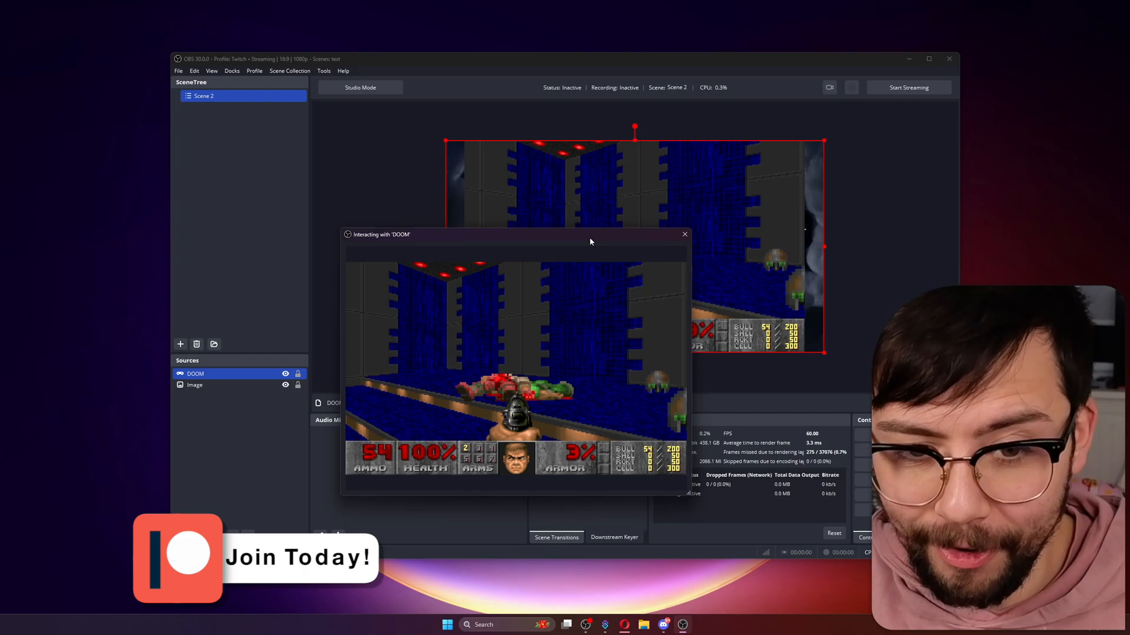
left_click(684, 235)
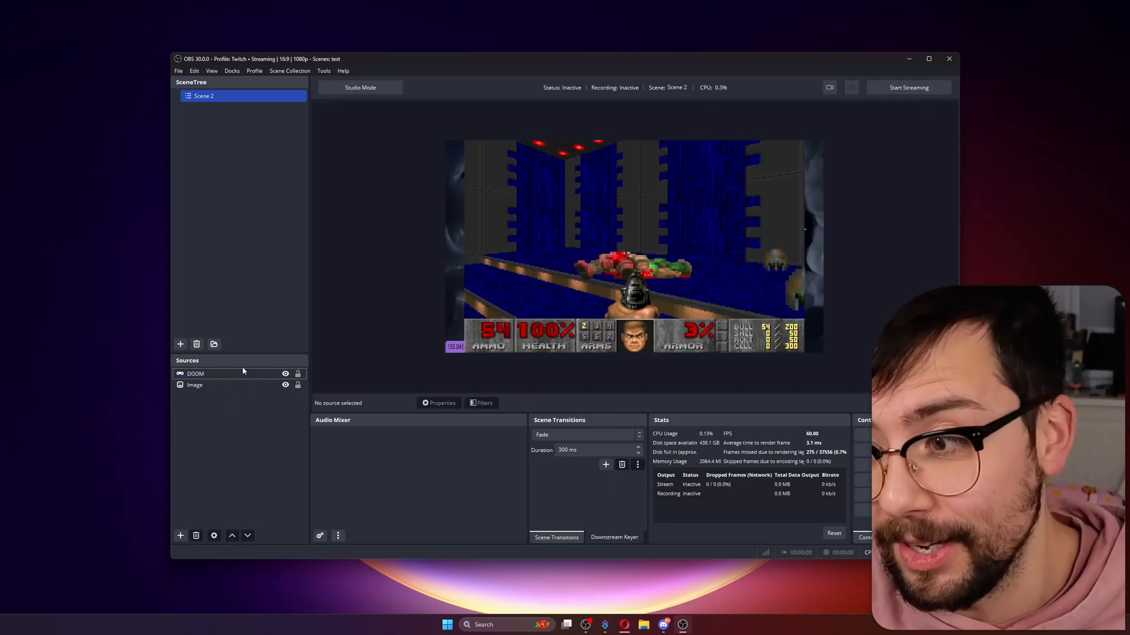
Browse the obs-doom GitHub releases to the Assets listing the windows-x64 installer
left_click(196, 373)
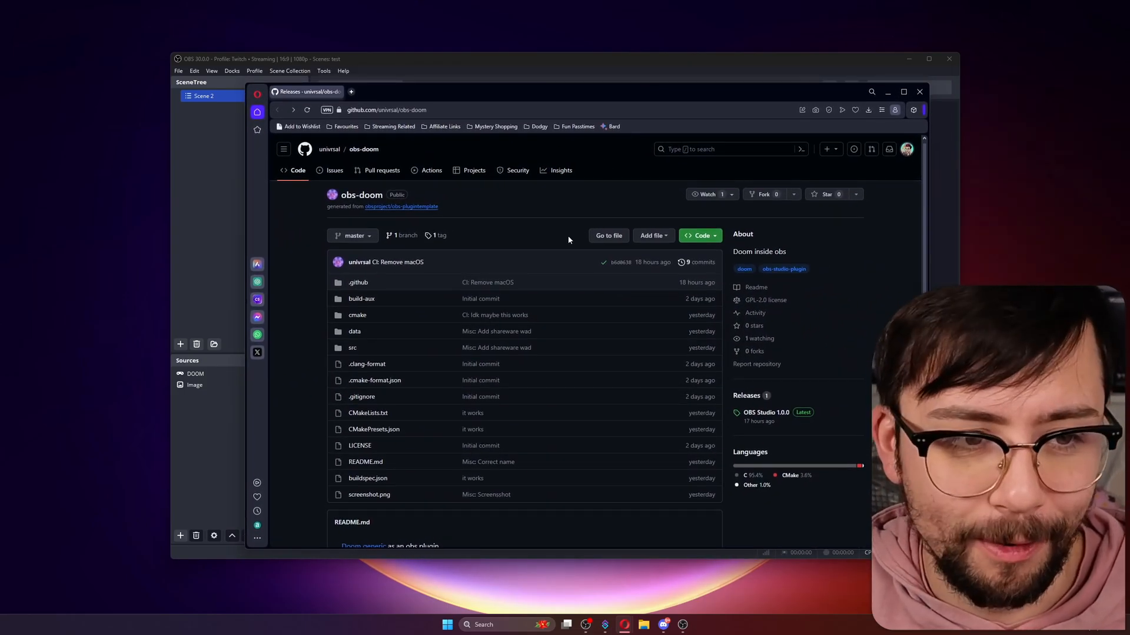
scroll("down", 3)
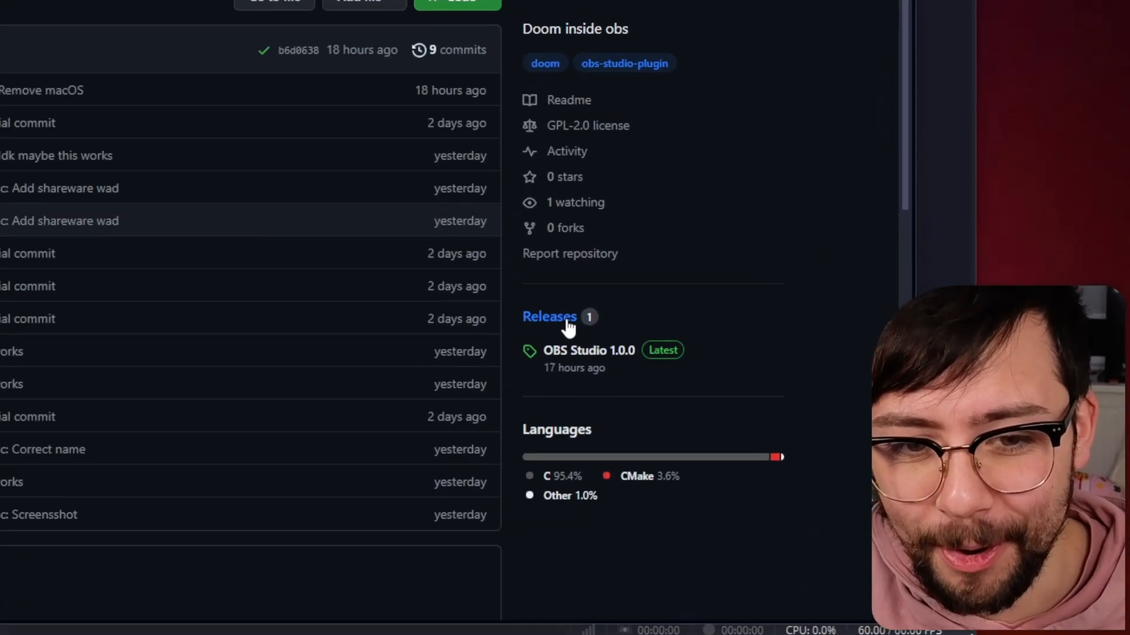
left_click(550, 317)
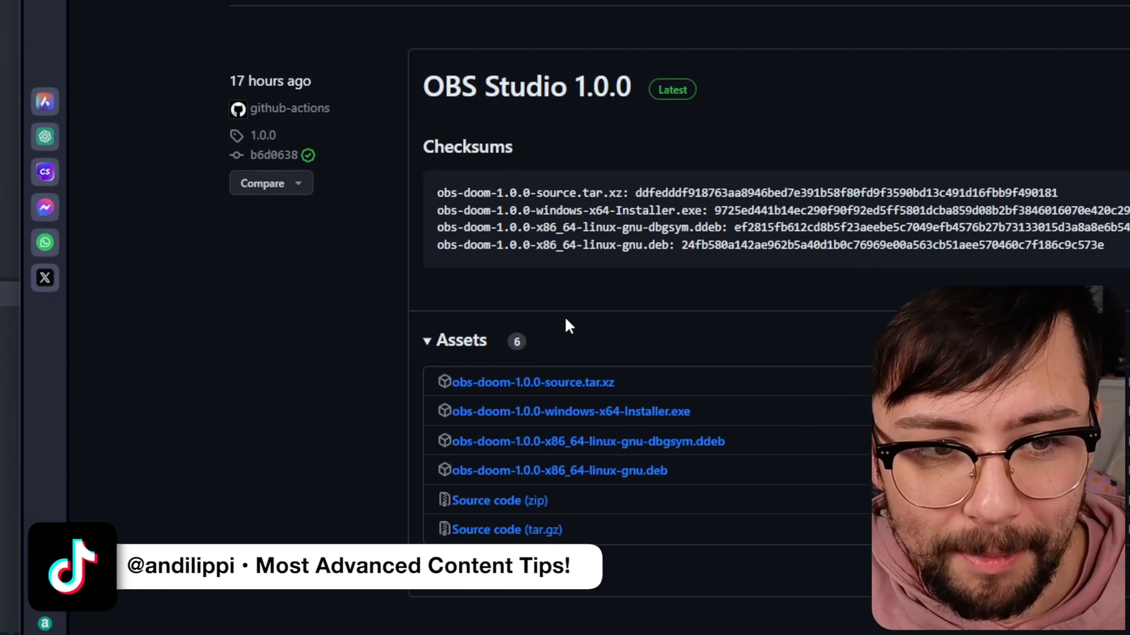
scroll("down", 3)
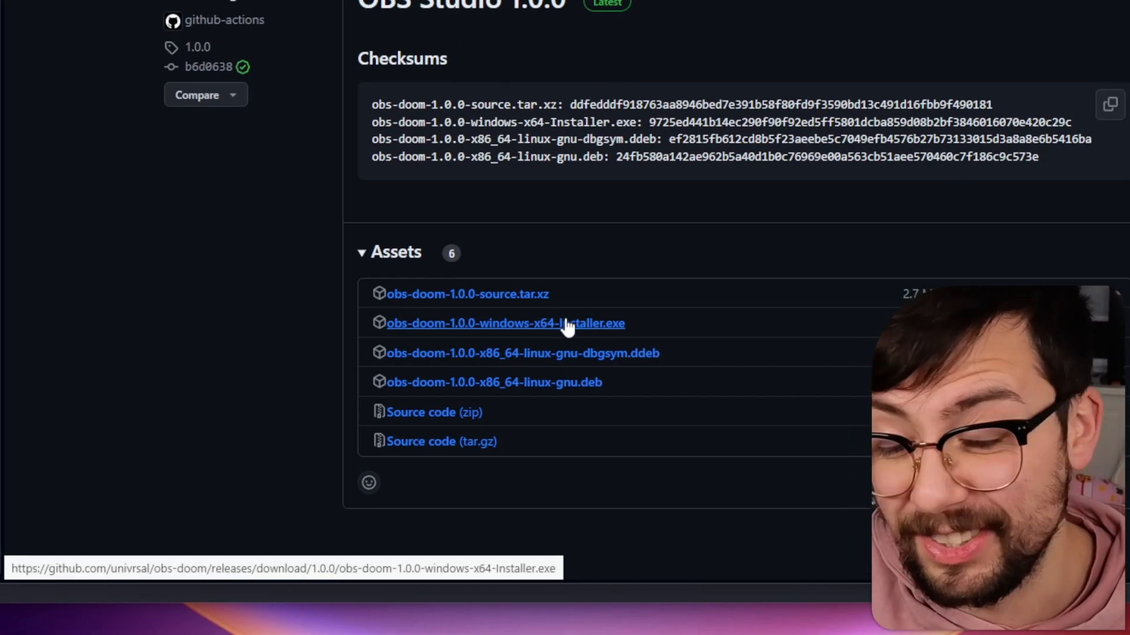
scroll("down", 3)
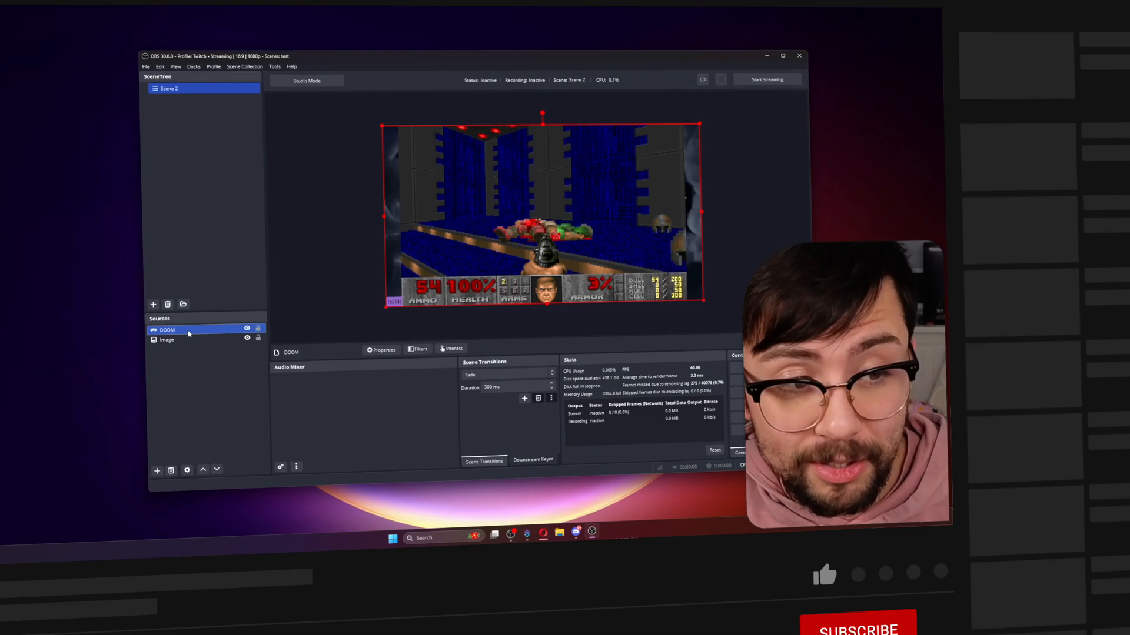
Add a User-defined shader filter to DOOM loaded from drunk.shader with Glow percent 24
left_click(752, 519)
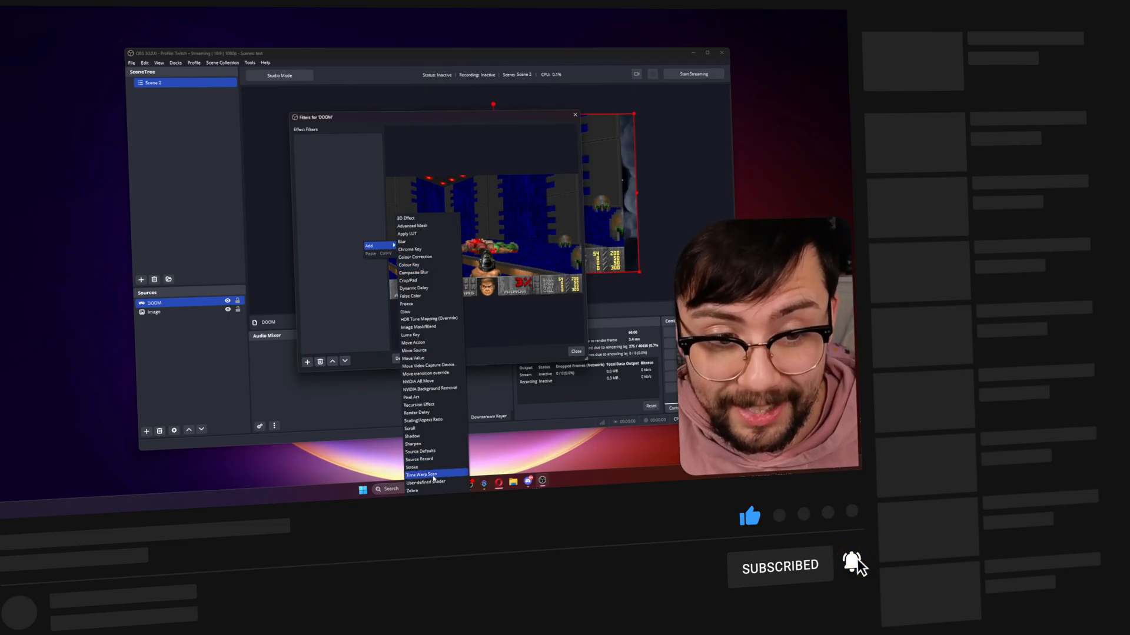
left_click(419, 482)
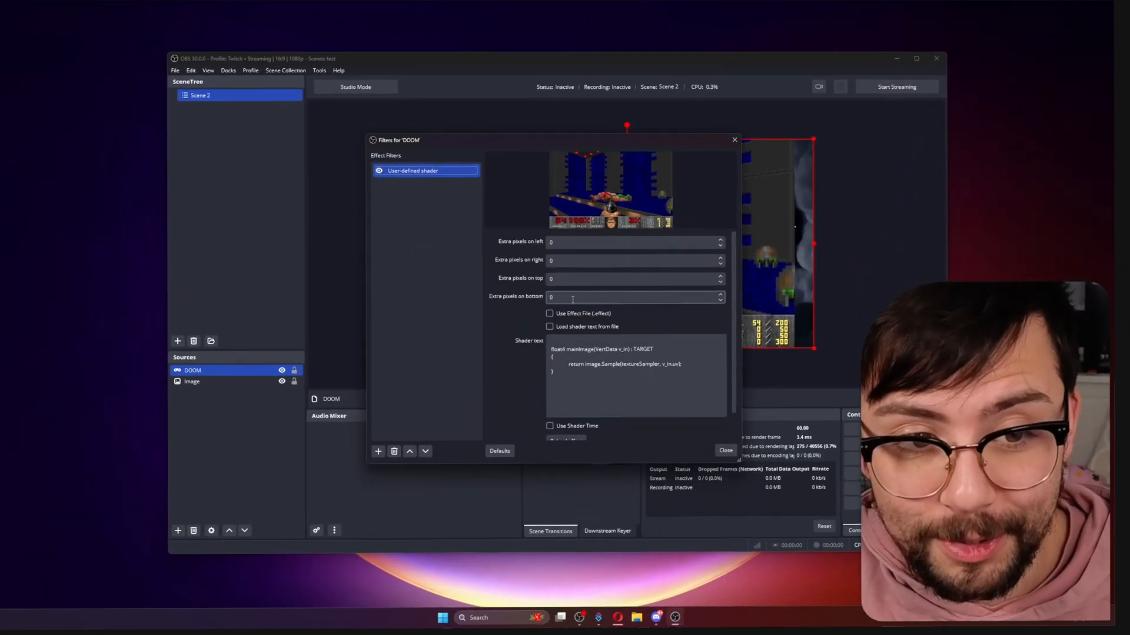
left_click(550, 326)
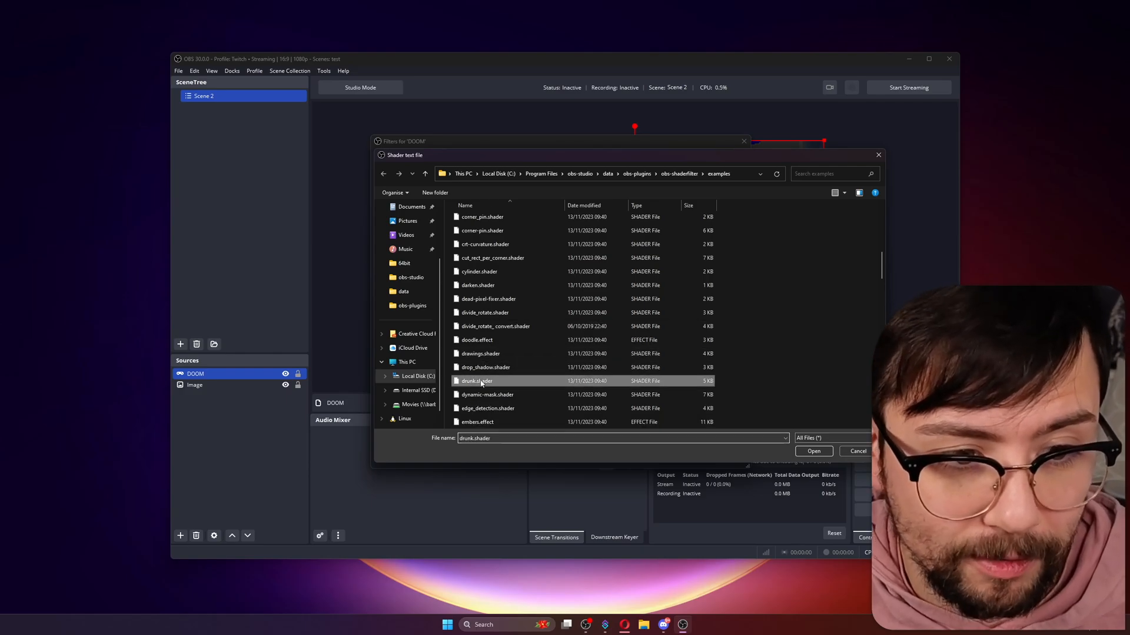
left_click(813, 451)
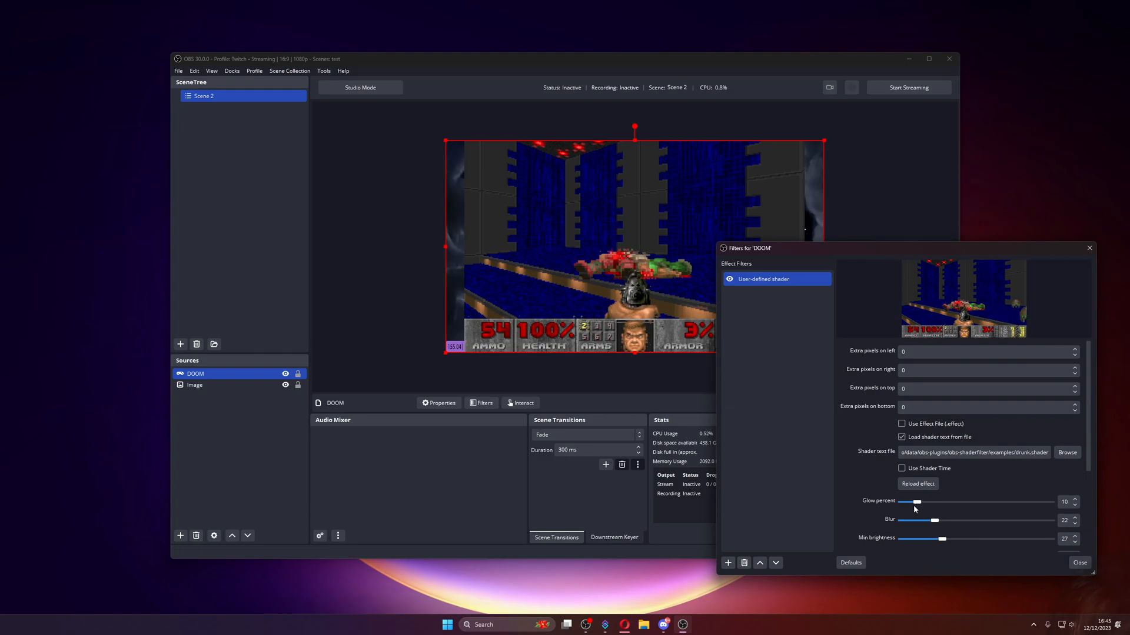
left_click_drag(916, 501, 937, 502)
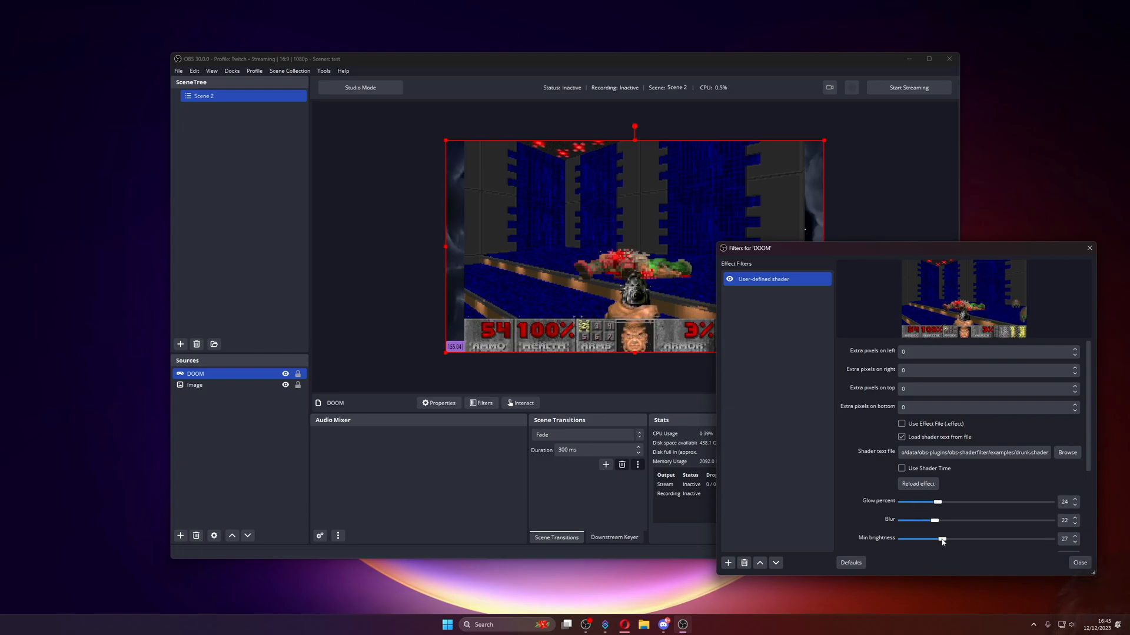